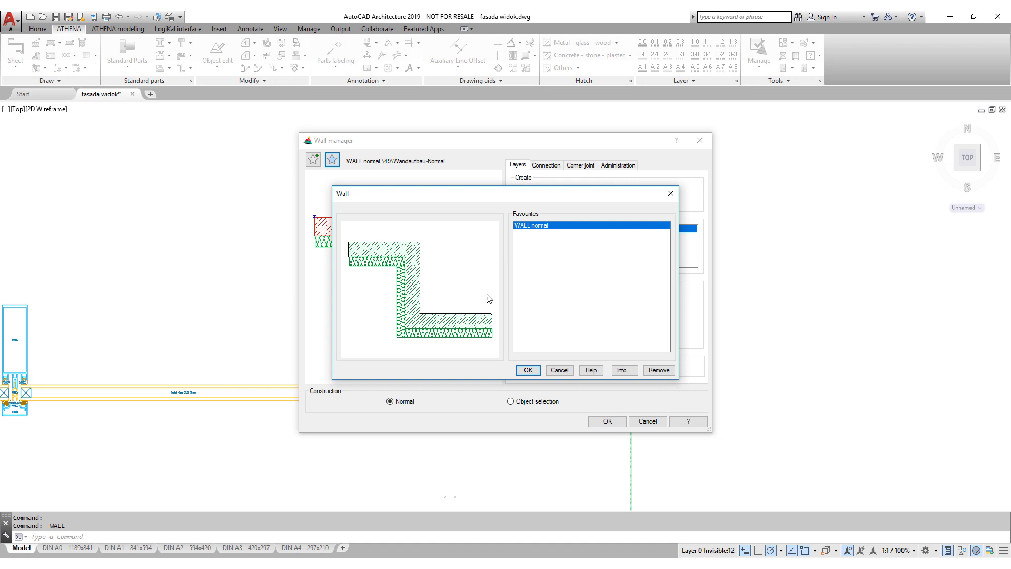
# - Insert a 30x20x2 aluminium tube beside the window frame and start the gasket joint
pyautogui.click(528, 370)
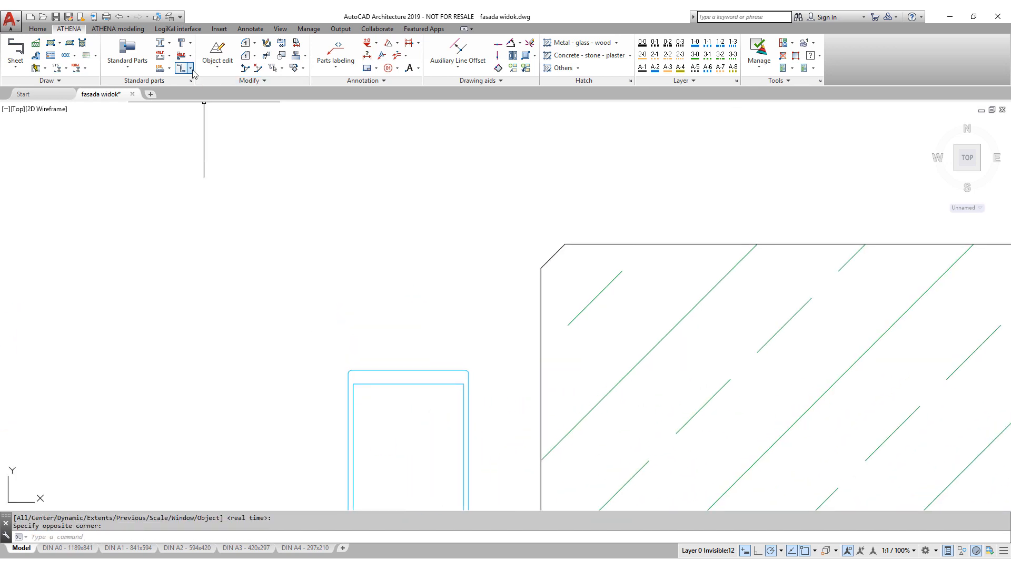
pyautogui.click(184, 67)
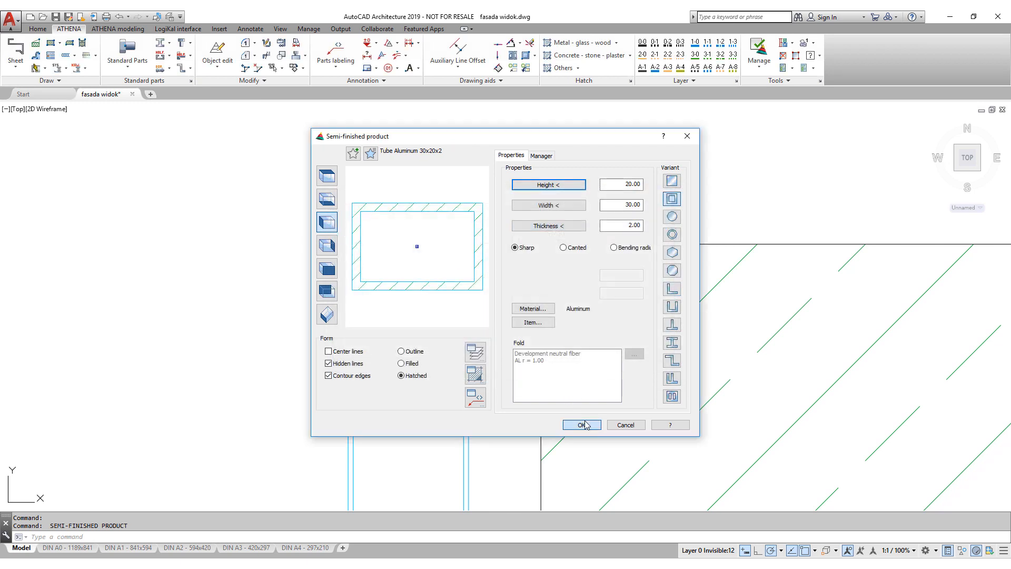
pyautogui.click(580, 424)
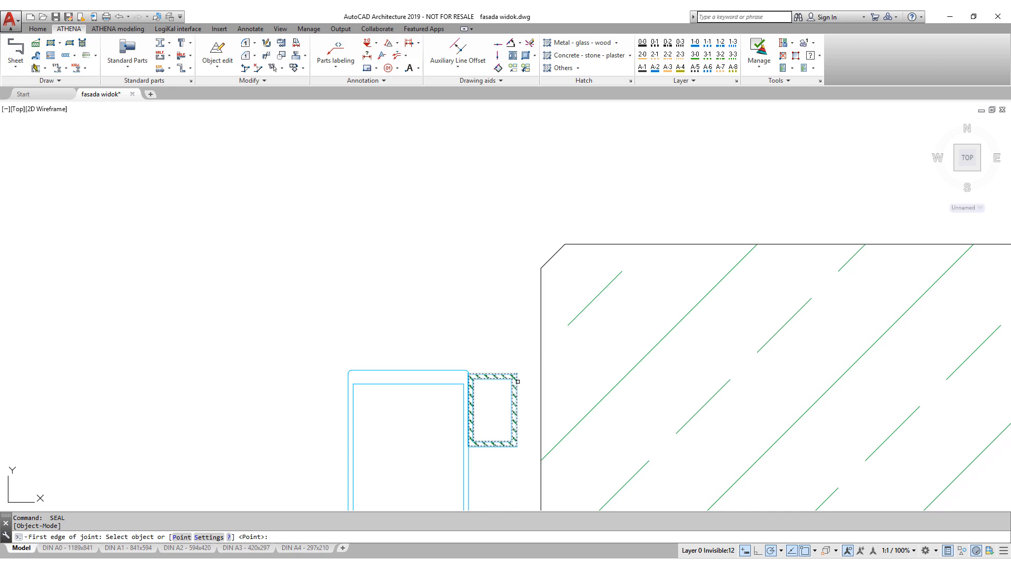
pyautogui.click(491, 411)
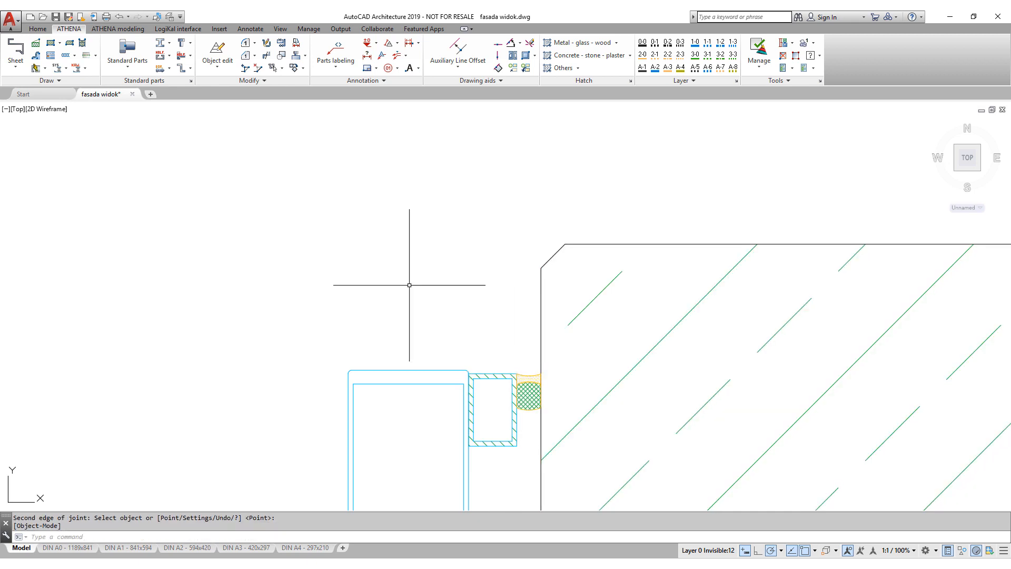
# - Place and orient an ISO 7049 ST3.5x9.5 tapping screw, then show the favourite drilled holes
pyautogui.click(127, 52)
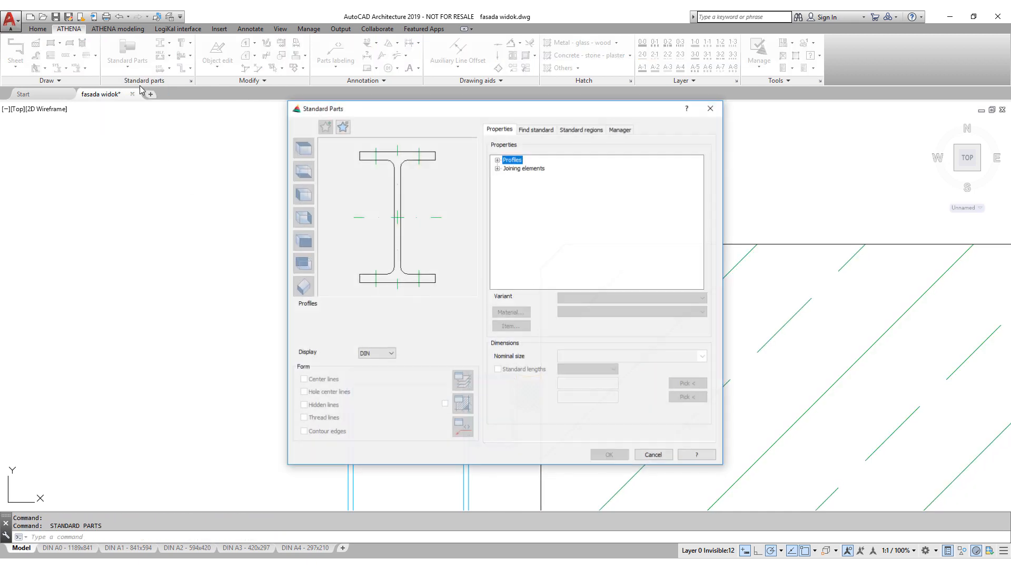
pyautogui.click(342, 125)
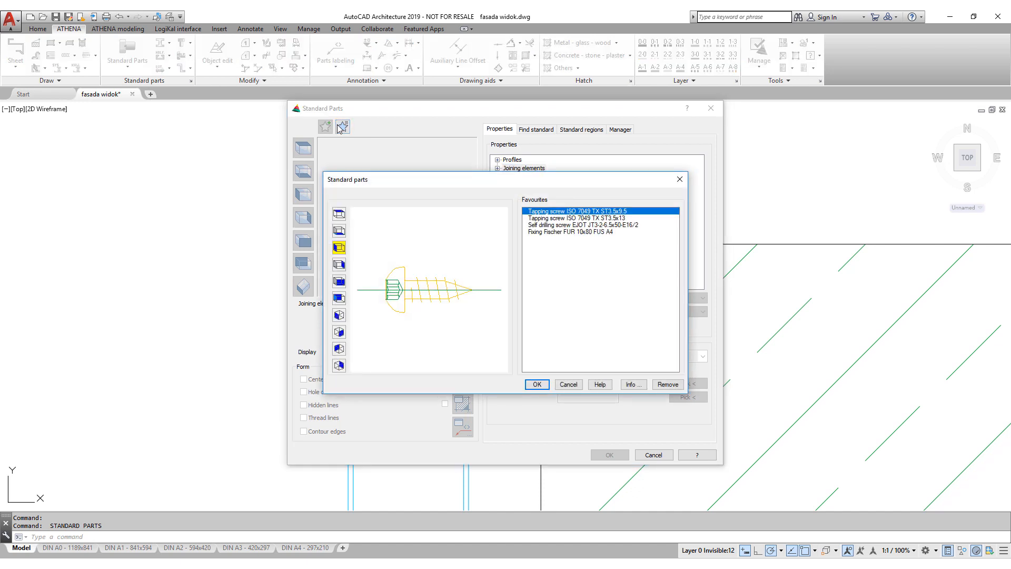
pyautogui.click(536, 384)
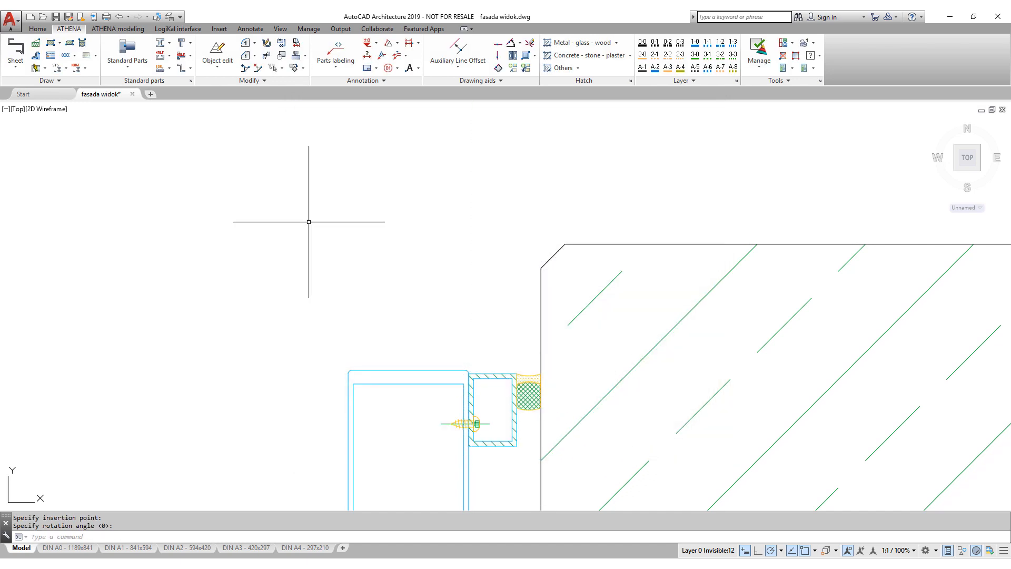
pyautogui.click(123, 53)
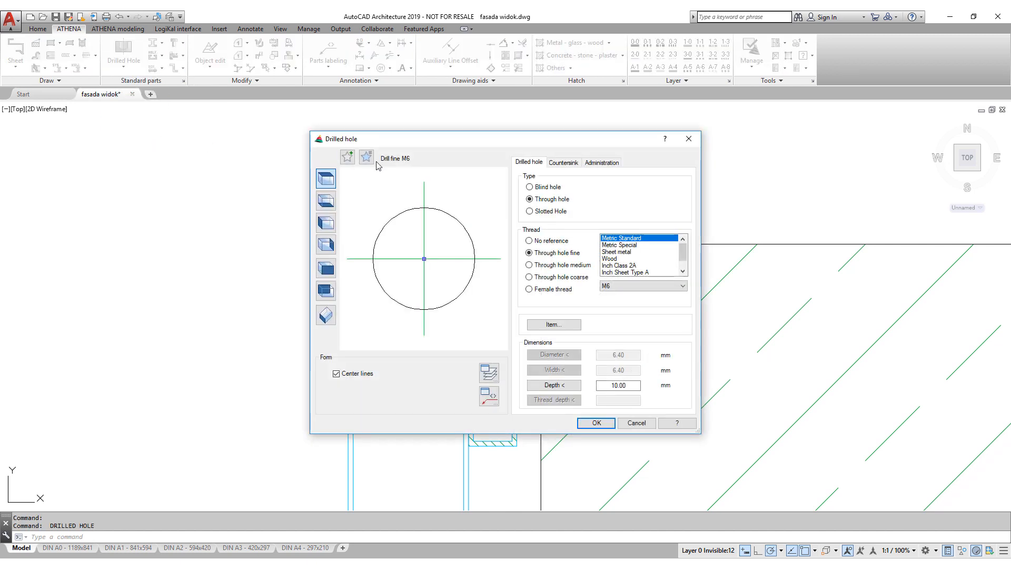
pyautogui.click(366, 157)
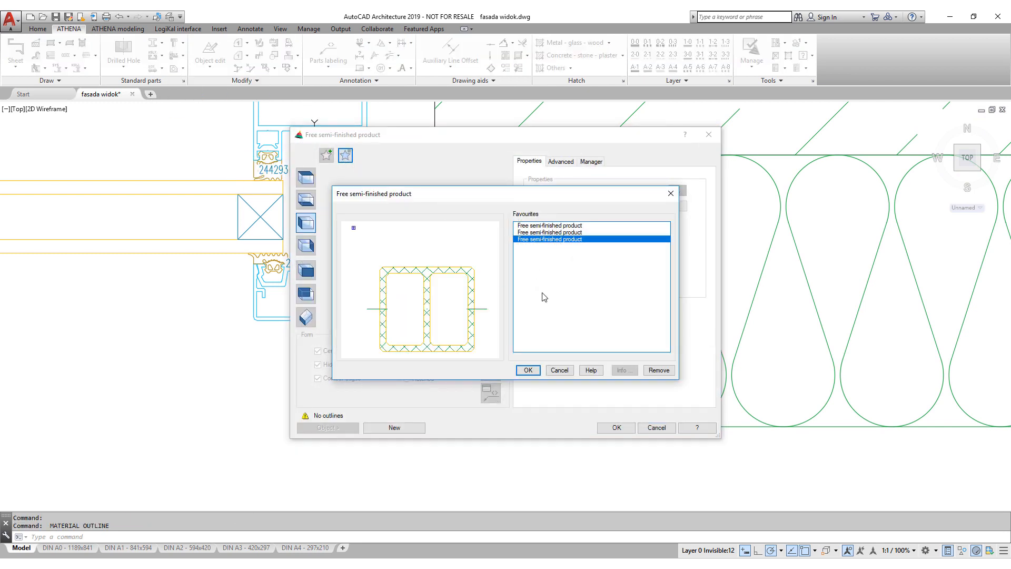
# - Insert the double-chamber profile and draw dampfoffen 1 mm and EPDM 1 mm membranes
pyautogui.click(528, 370)
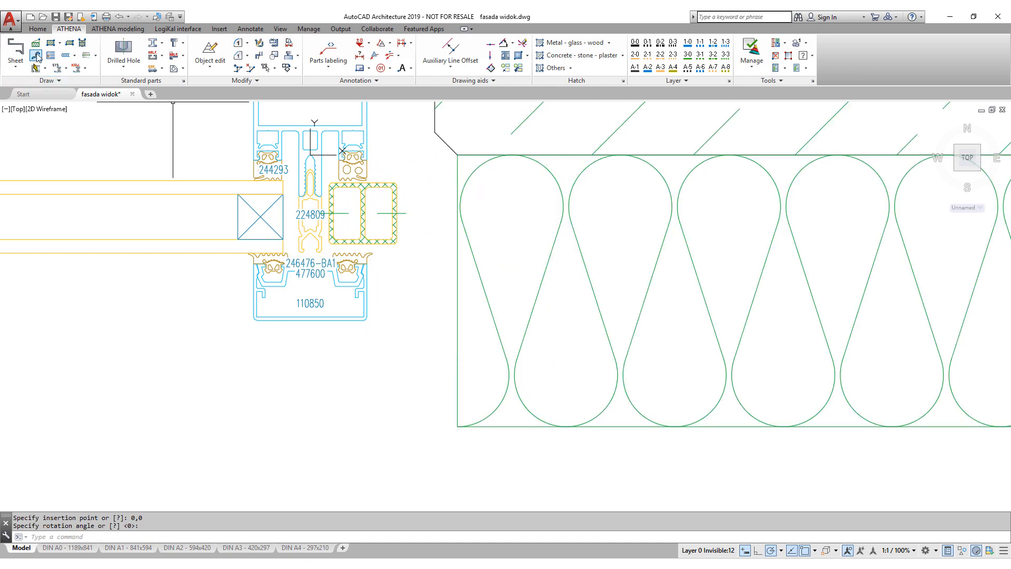
pyautogui.click(35, 55)
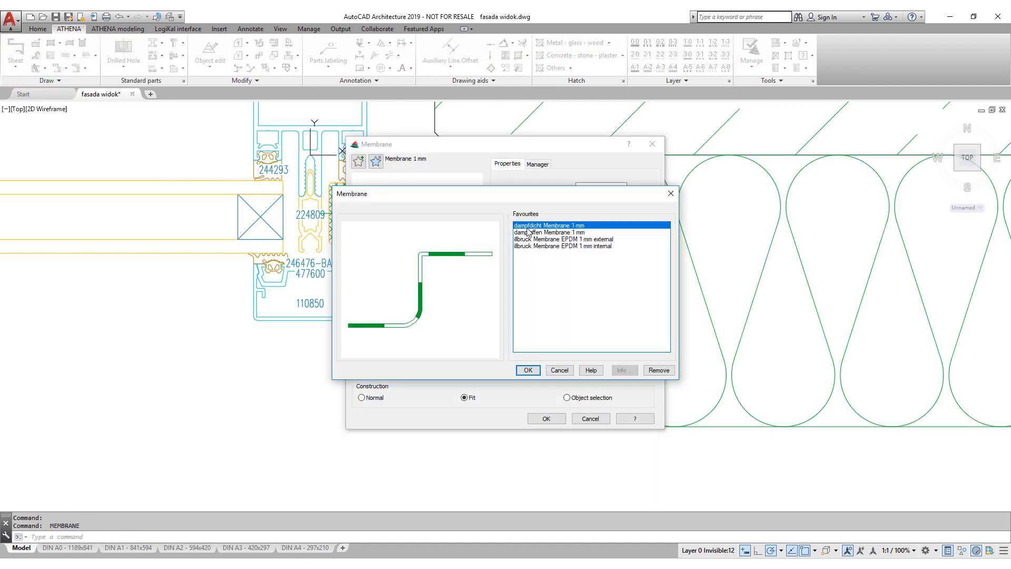
pyautogui.click(526, 370)
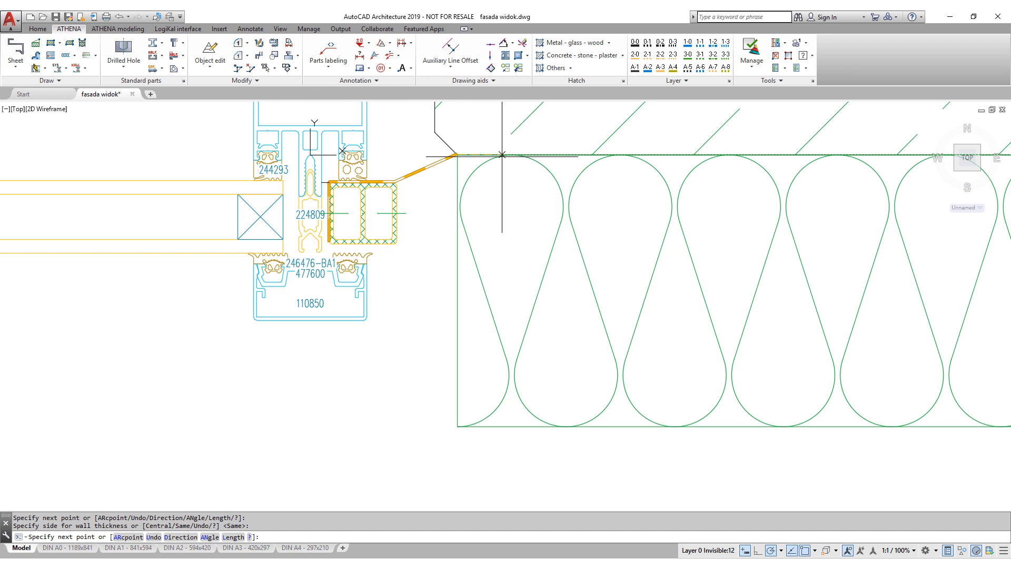
pyautogui.click(65, 55)
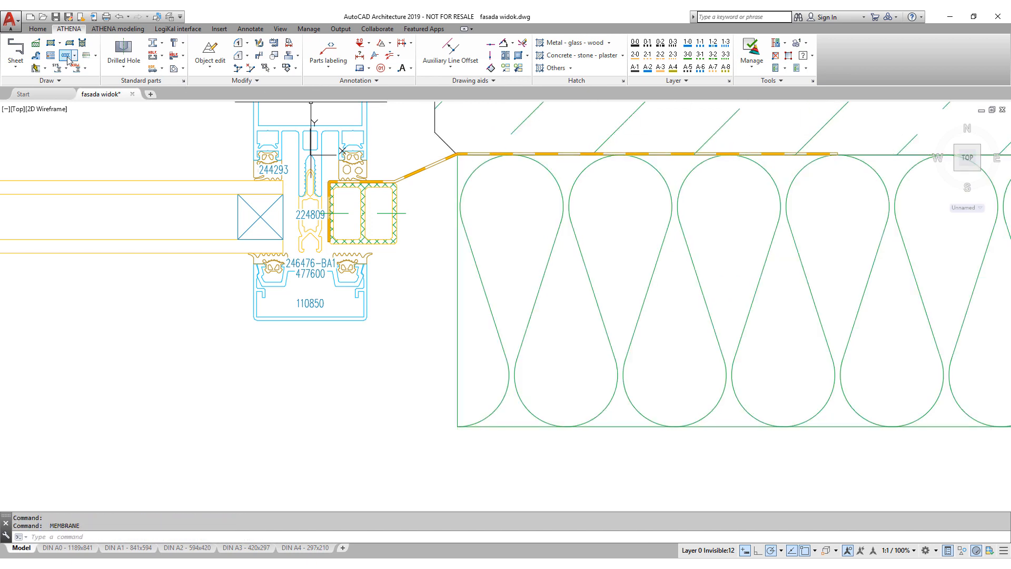
pyautogui.click(68, 55)
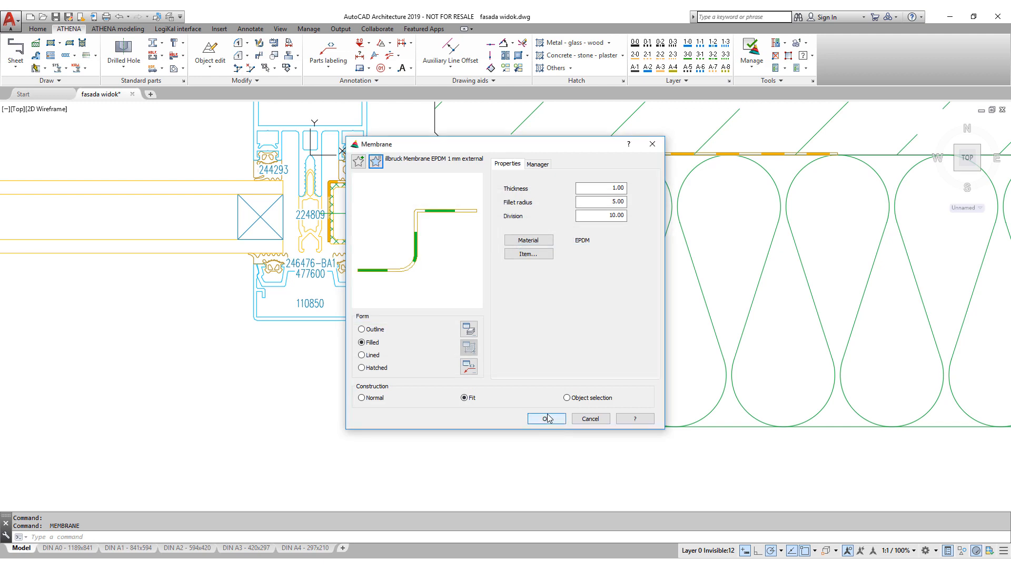
pyautogui.click(546, 418)
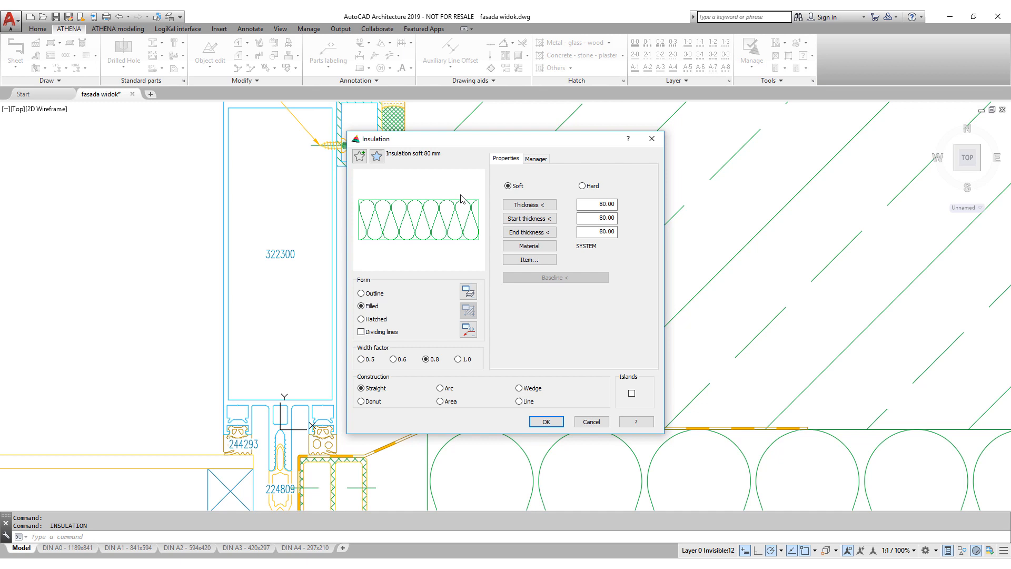
# - Draw soft, filled 80 mm insulation between the window profile and the wall
pyautogui.click(544, 422)
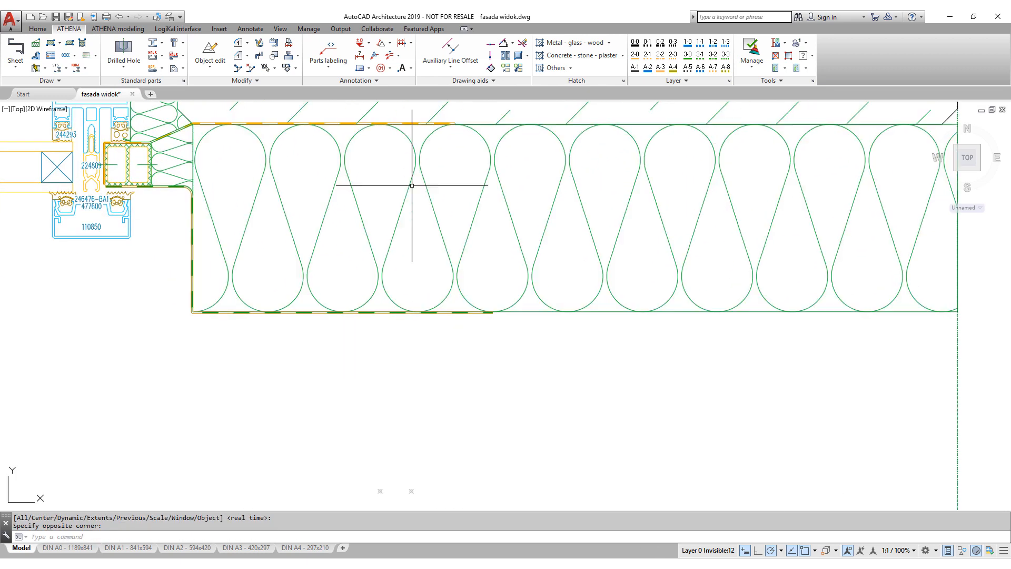
pyautogui.write('145,235')
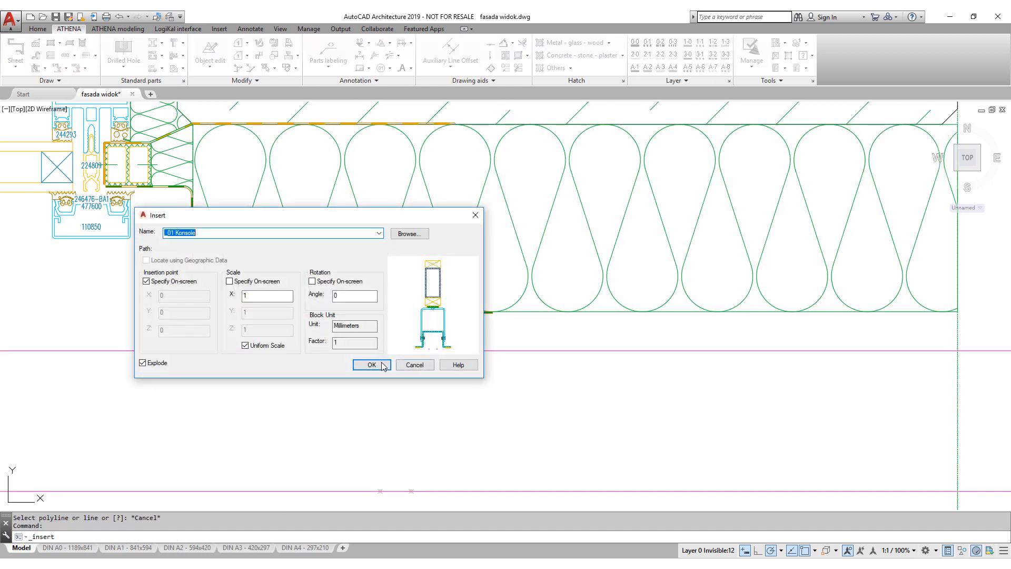
# - Insert the 01 Konsole block exploded beneath the insulation
pyautogui.click(371, 365)
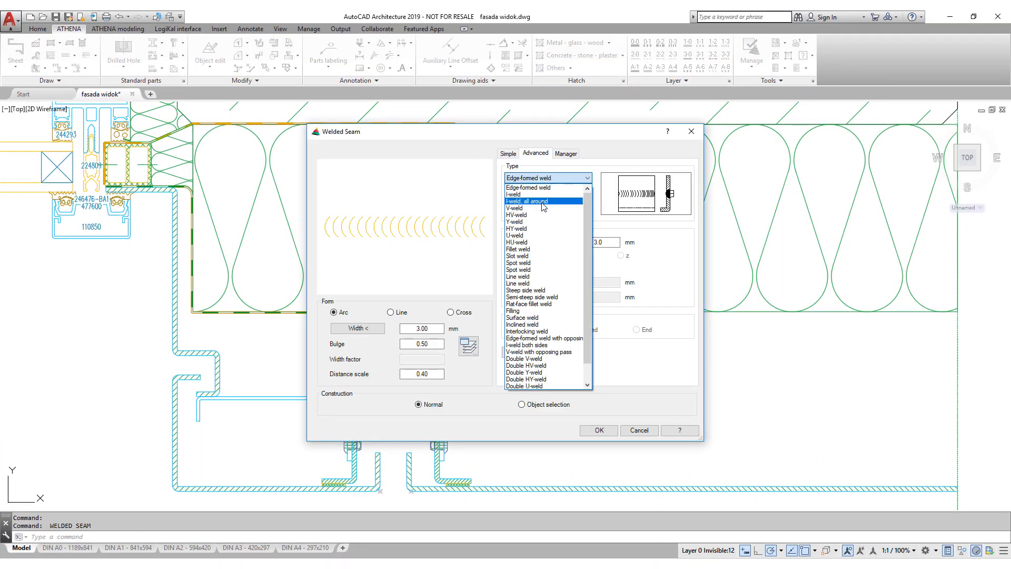
# - Place an interrupted fillet weld with length 3 and distance 3 on the bracket
pyautogui.click(517, 250)
pyautogui.write('3')
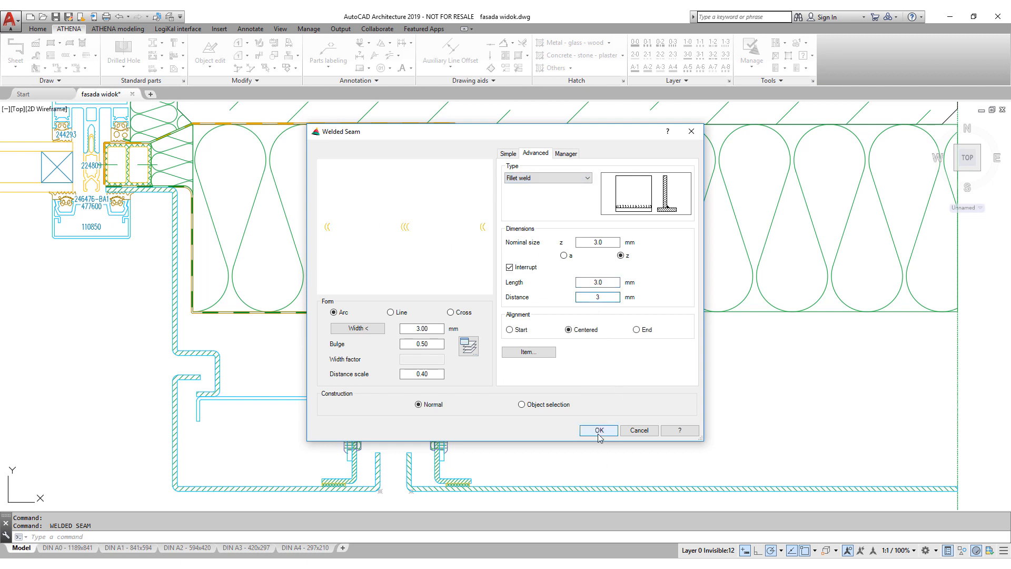
pyautogui.click(597, 431)
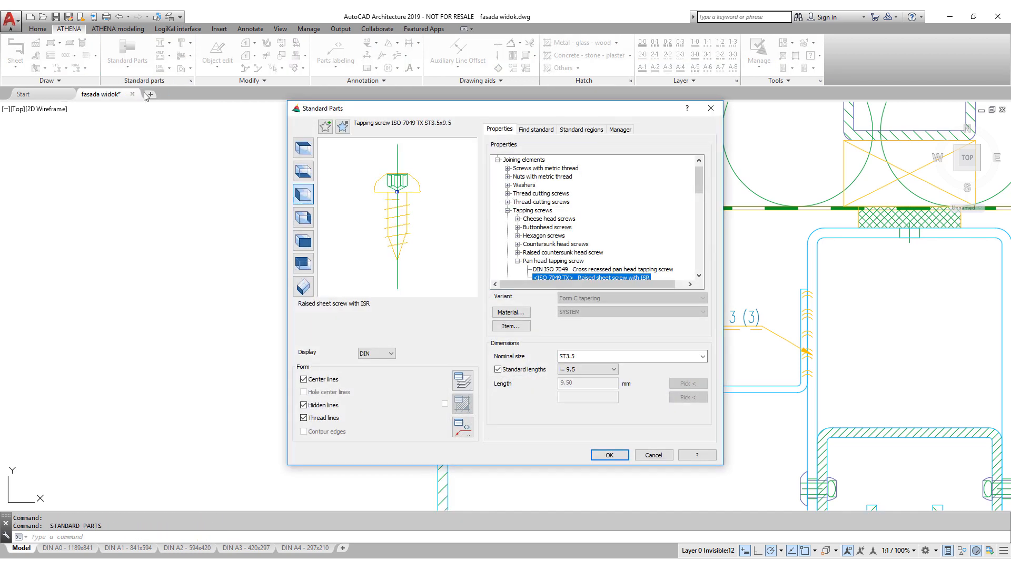
# - Label the aluminium sheet, spacer and screw, and change the screw to DIN 968 ST3.5x25
pyautogui.click(609, 454)
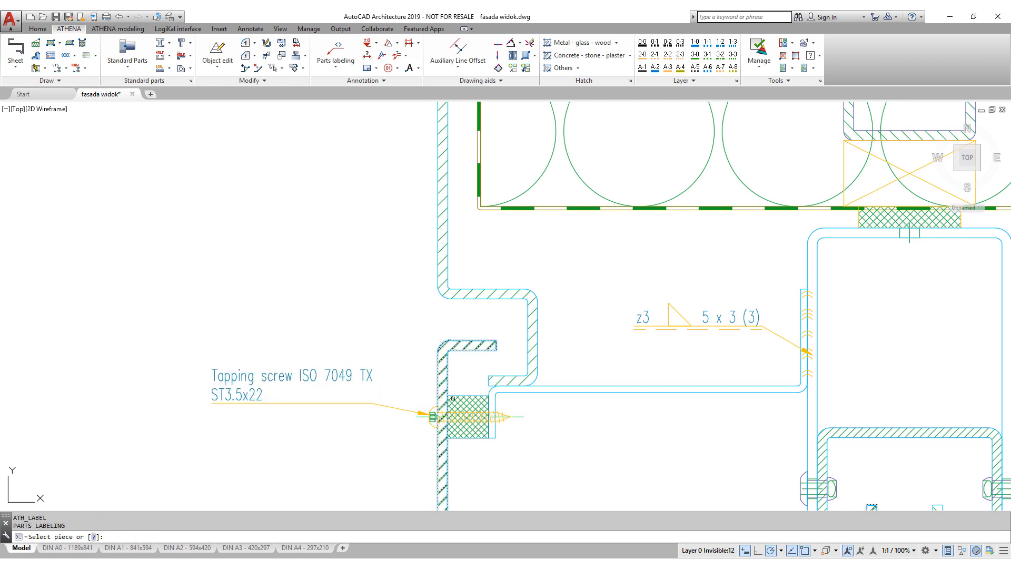
pyautogui.click(437, 407)
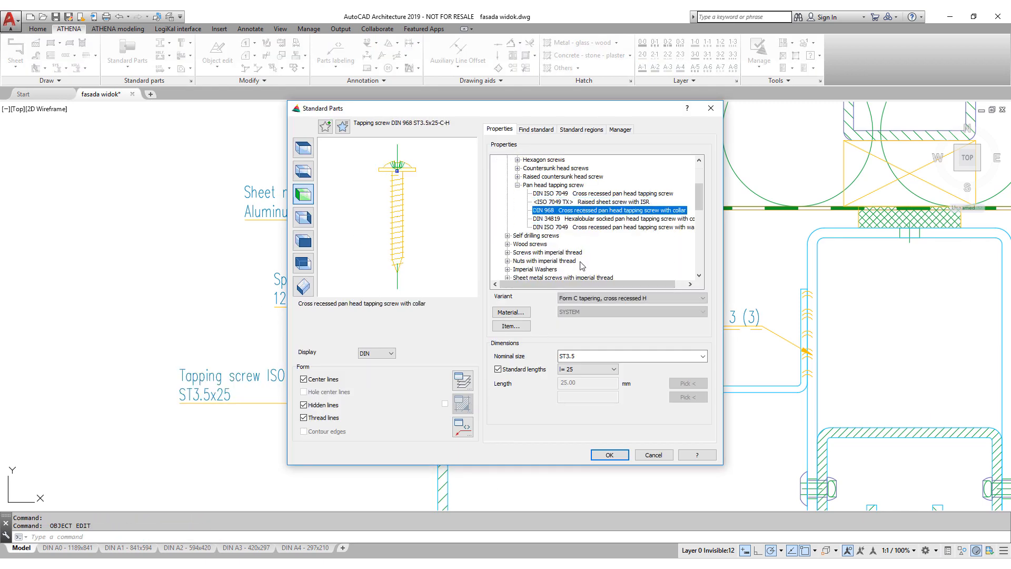
pyautogui.click(608, 455)
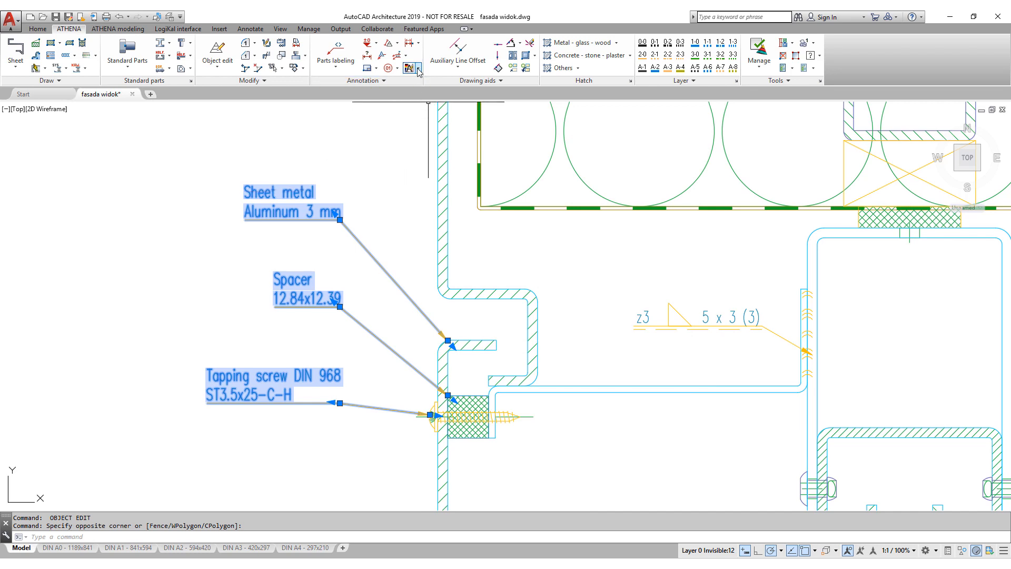
# - Set the sheet, spacer and screw labels to English (US) with Italian as the second language
pyautogui.click(409, 68)
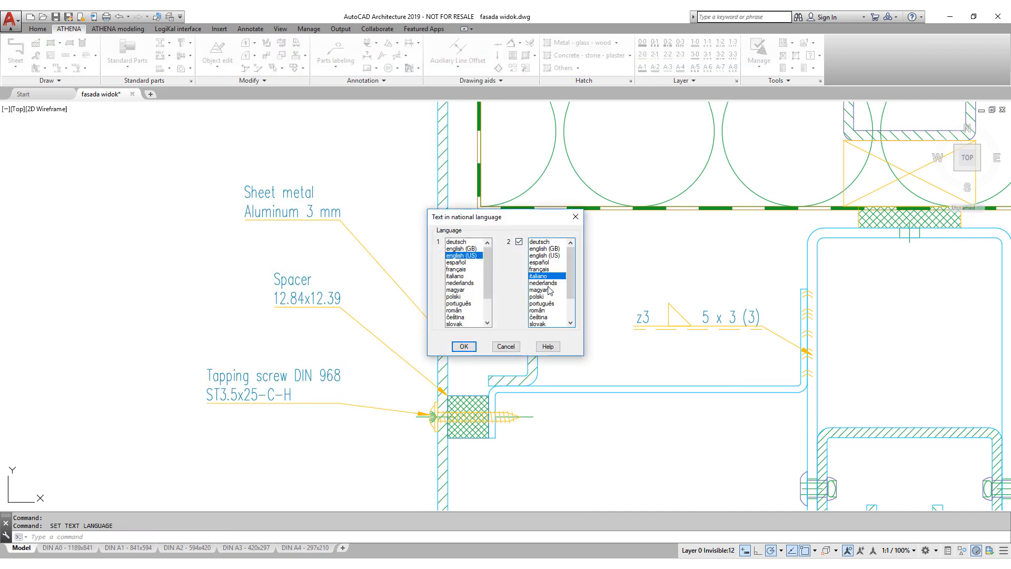
pyautogui.click(464, 346)
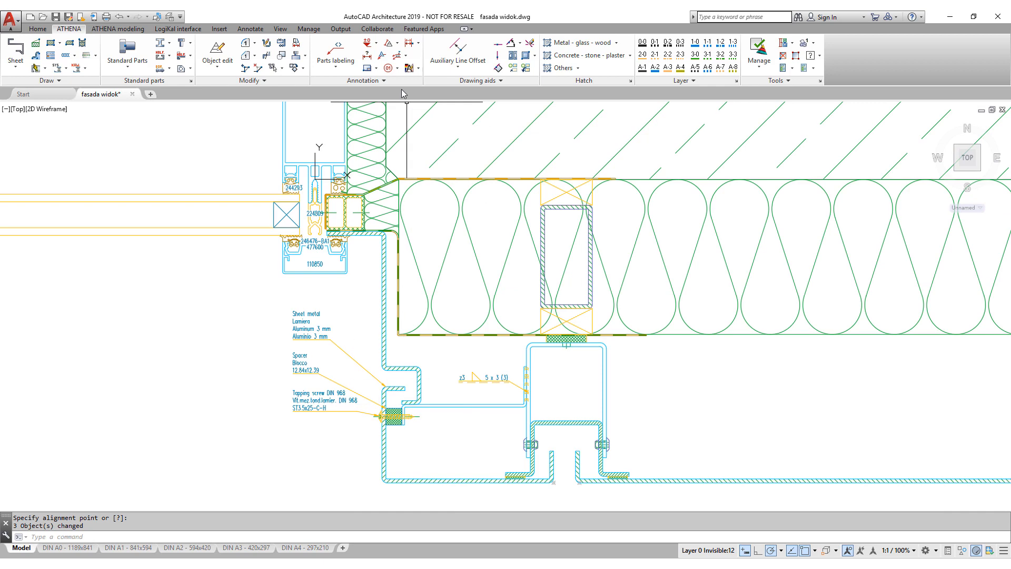
pyautogui.click(127, 52)
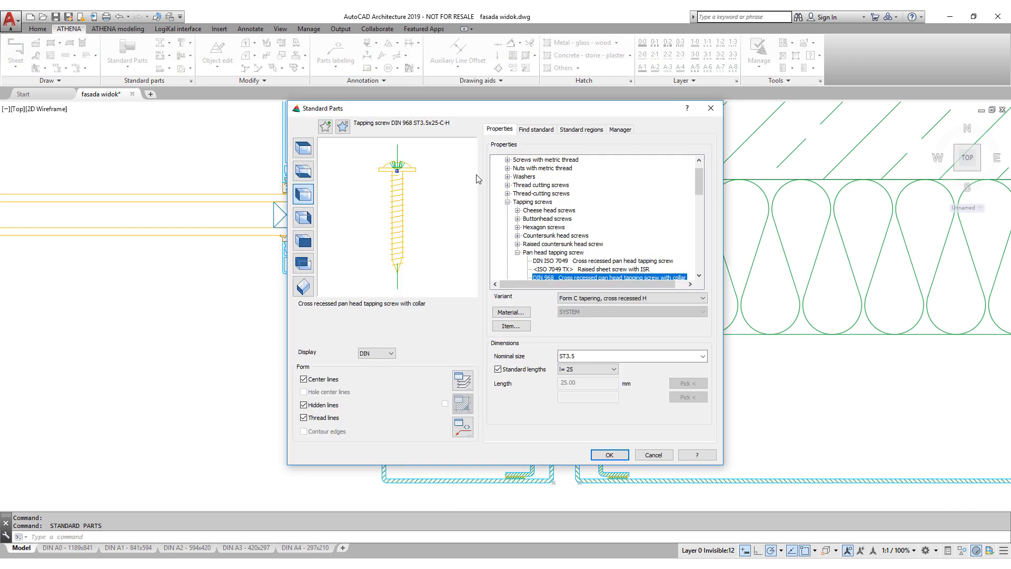